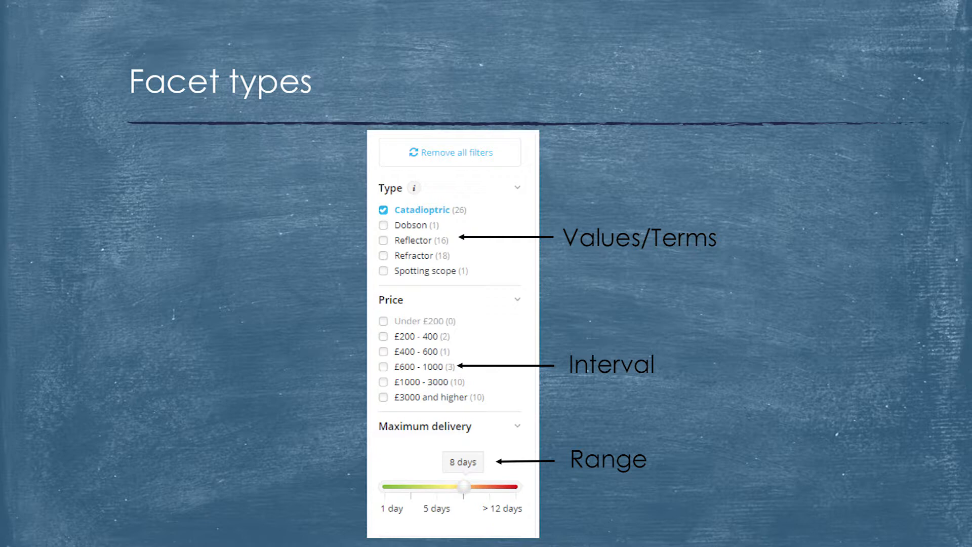
pyautogui.press('Right')
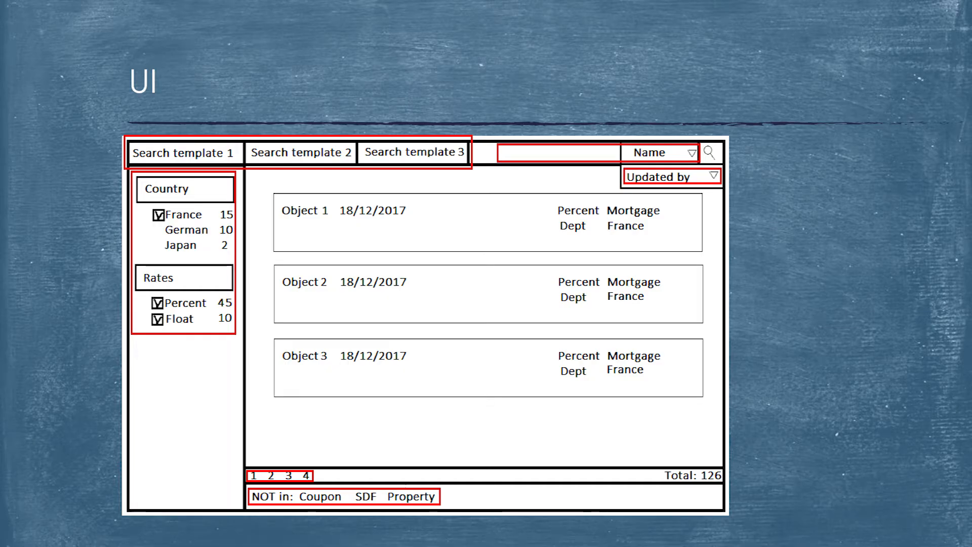